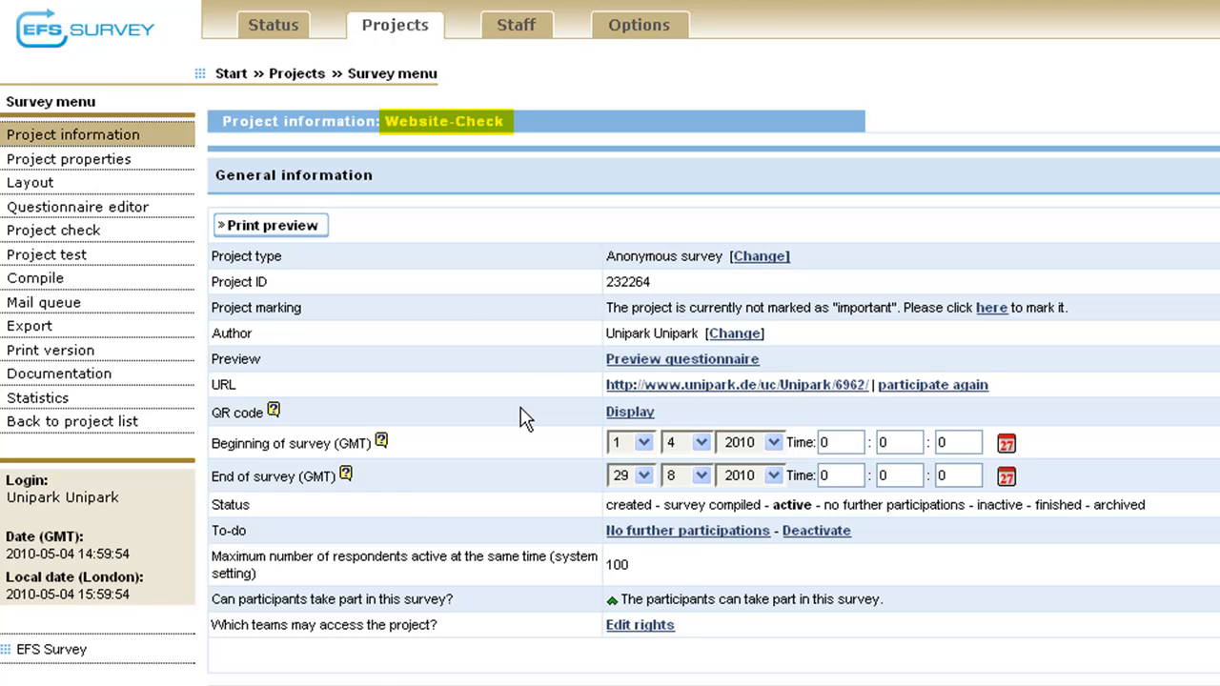
mouse_move(351, 244)
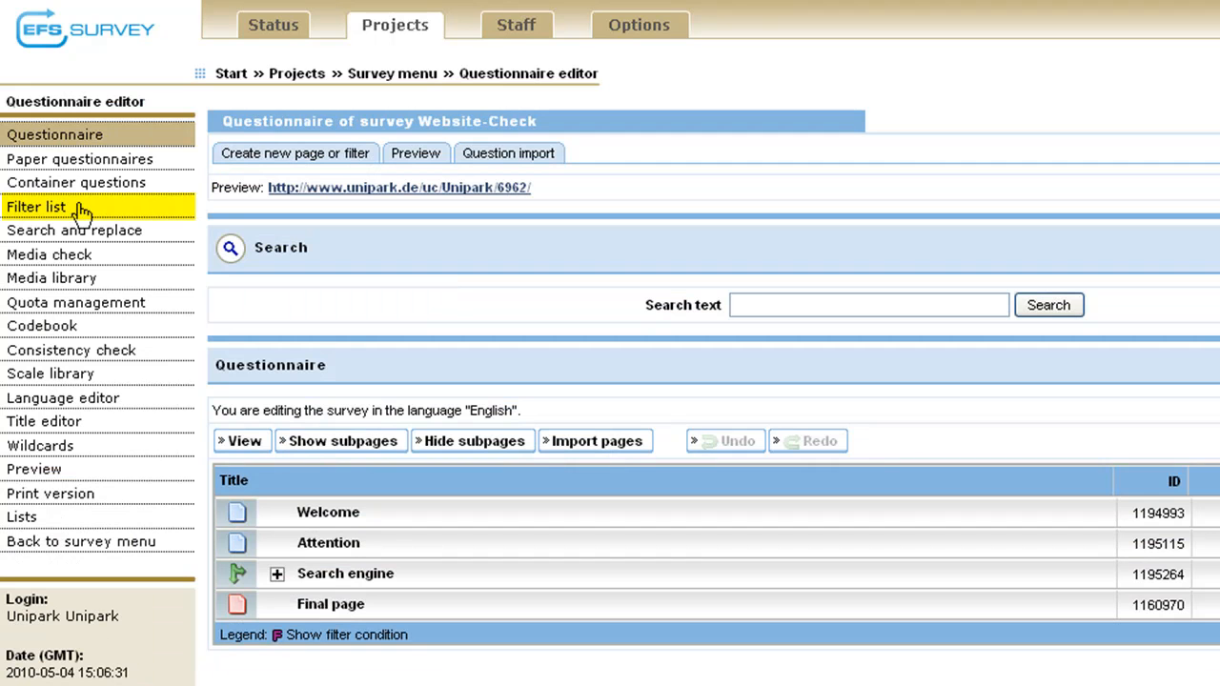
- Show the filter list with the Search engine filter (v_31 equals code 1)
left_click(35, 206)
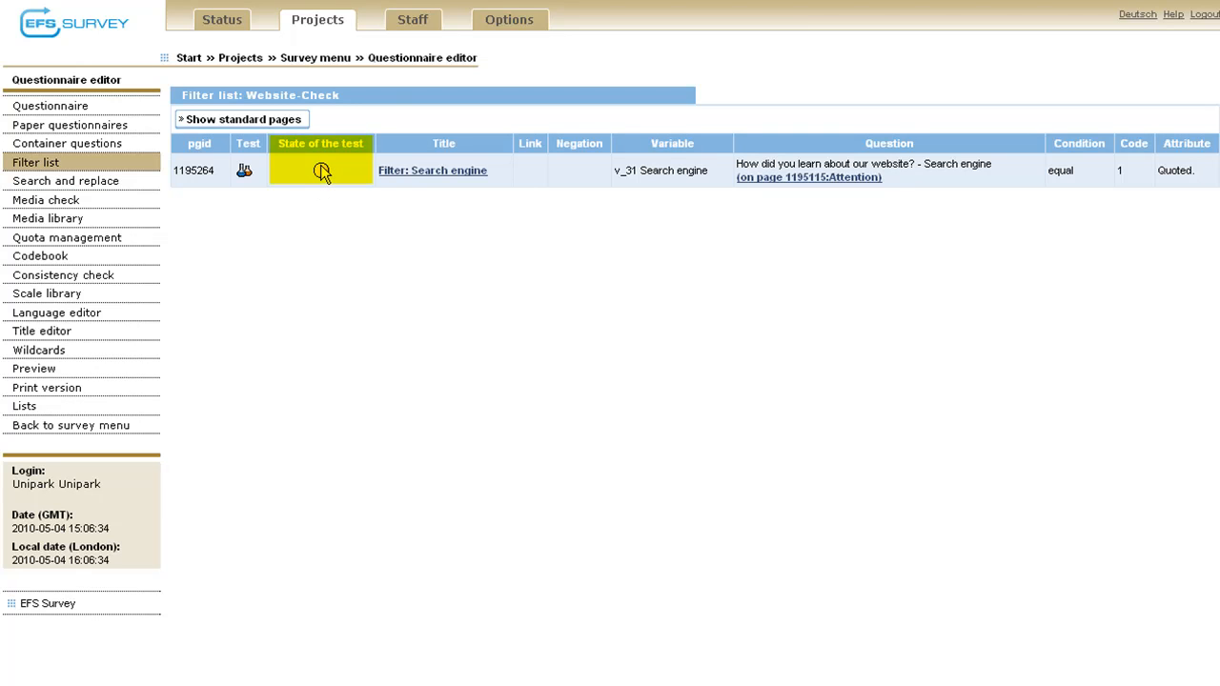
mouse_move(322, 172)
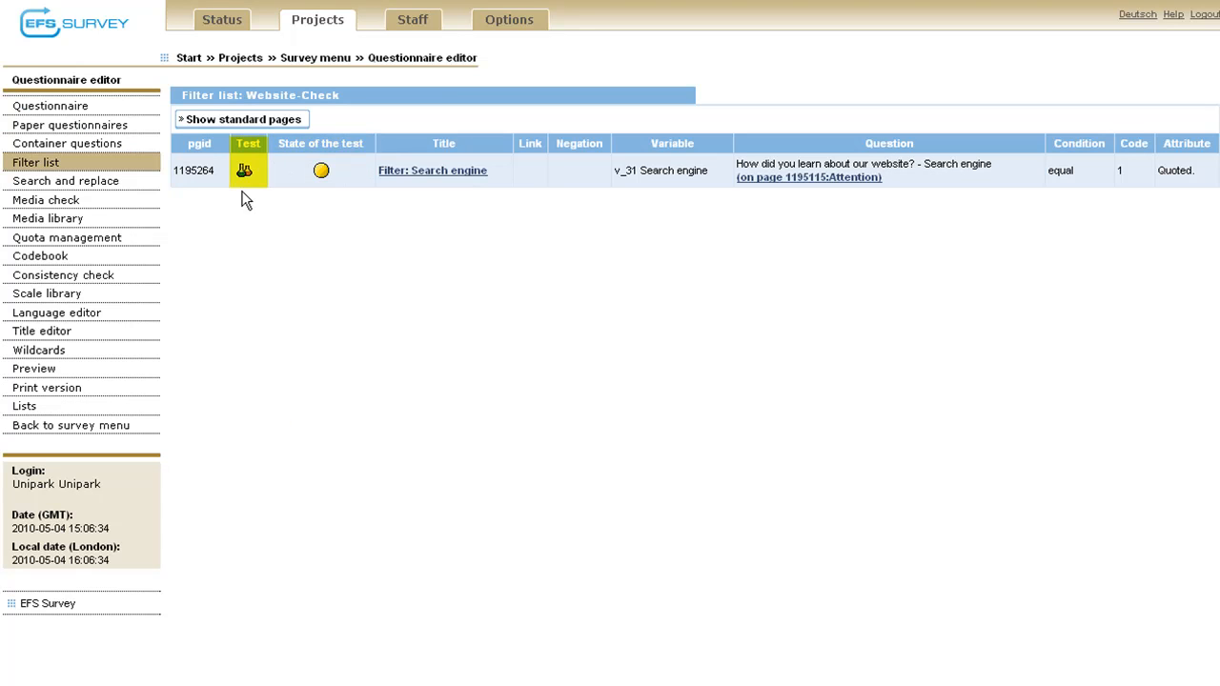
- Run the Search engine filter test with v_31 = 1 (triggered) and v_31 = 0 (returns 0)
left_click(244, 170)
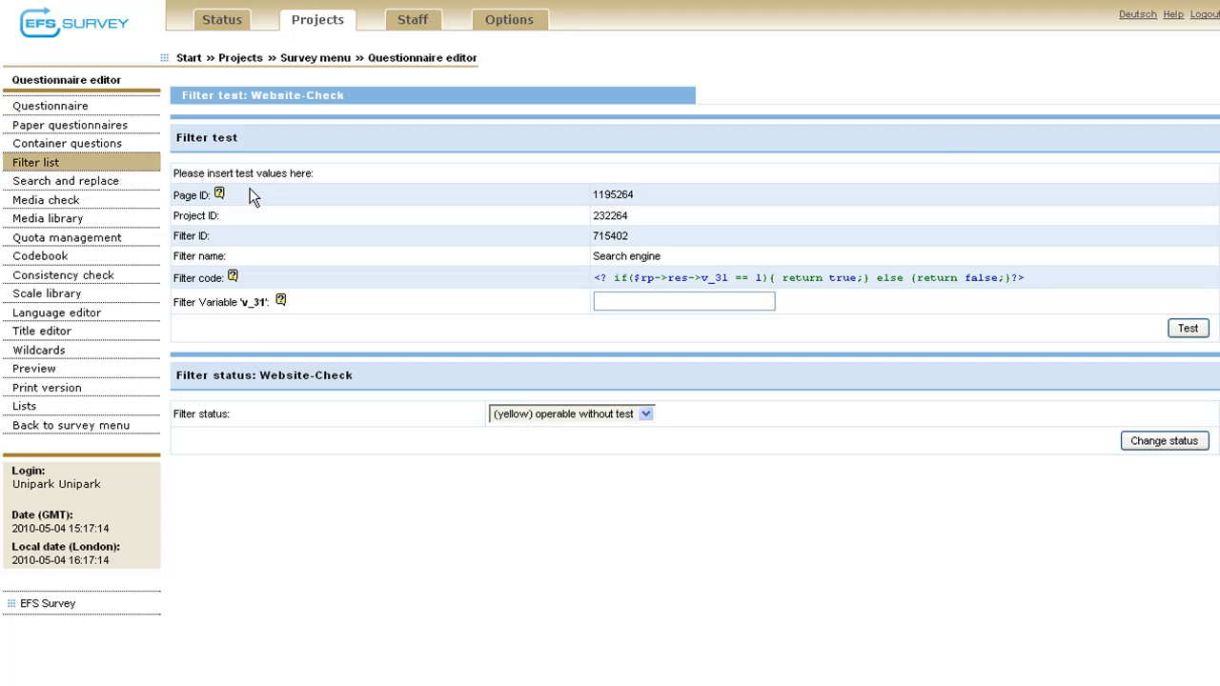
type("1")
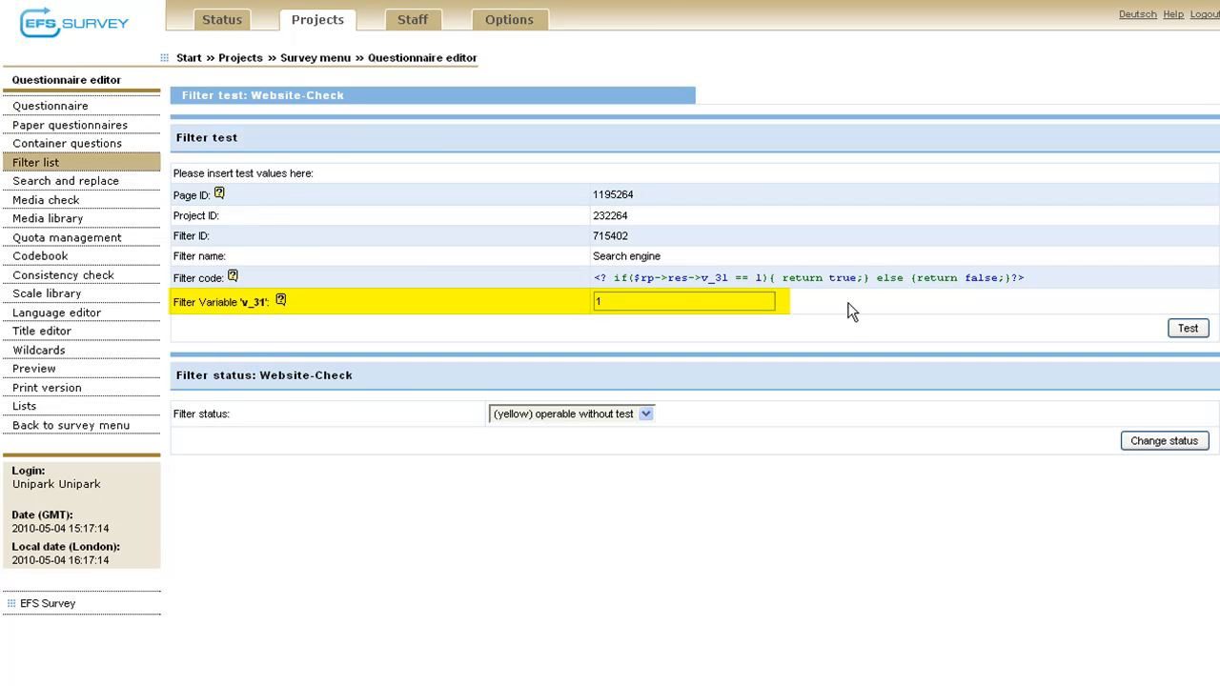
left_click(1187, 328)
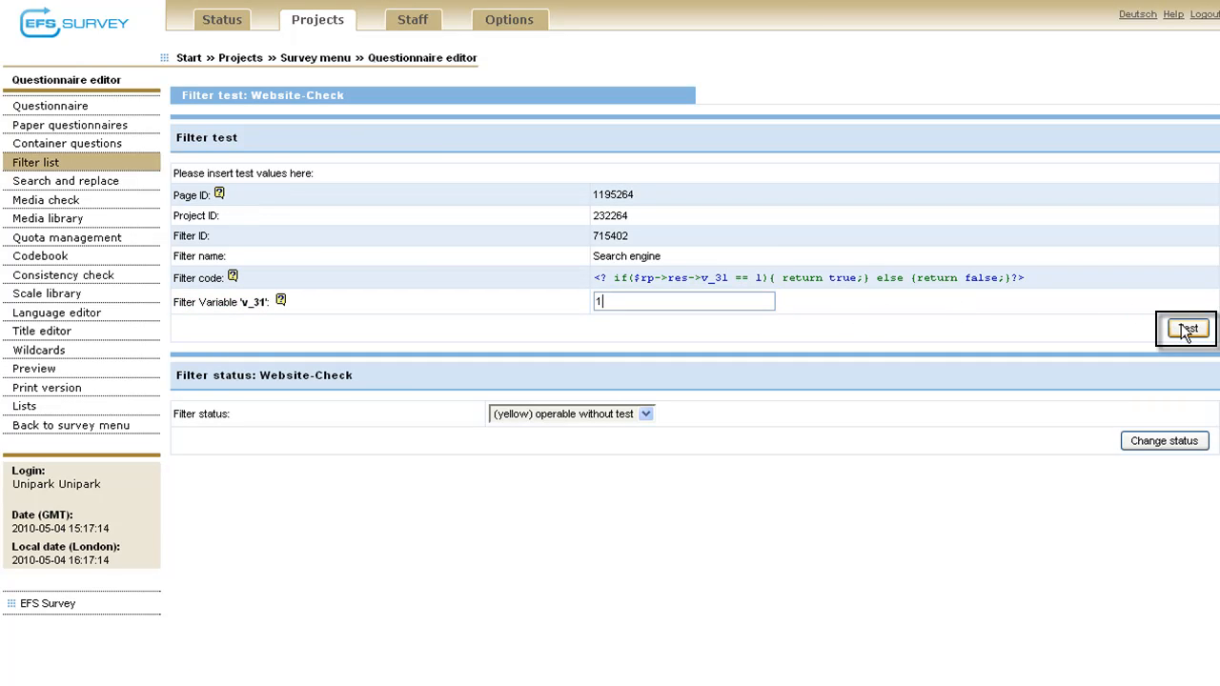
left_click(1185, 328)
type("0")
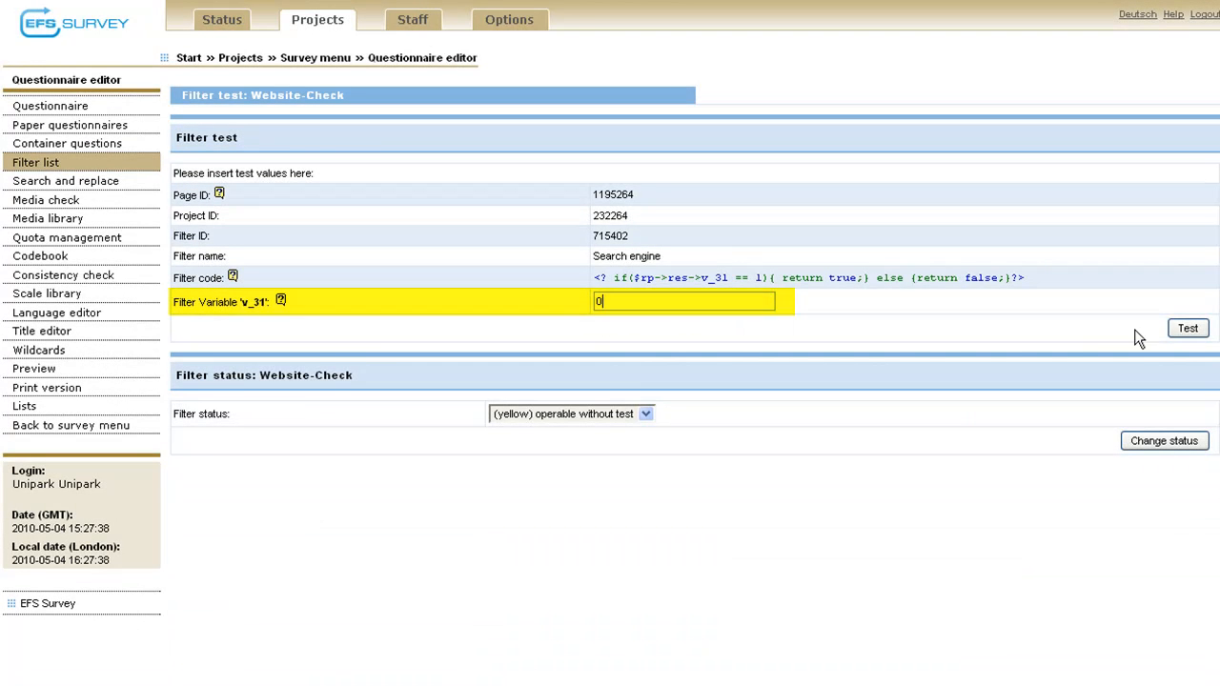
left_click(1188, 328)
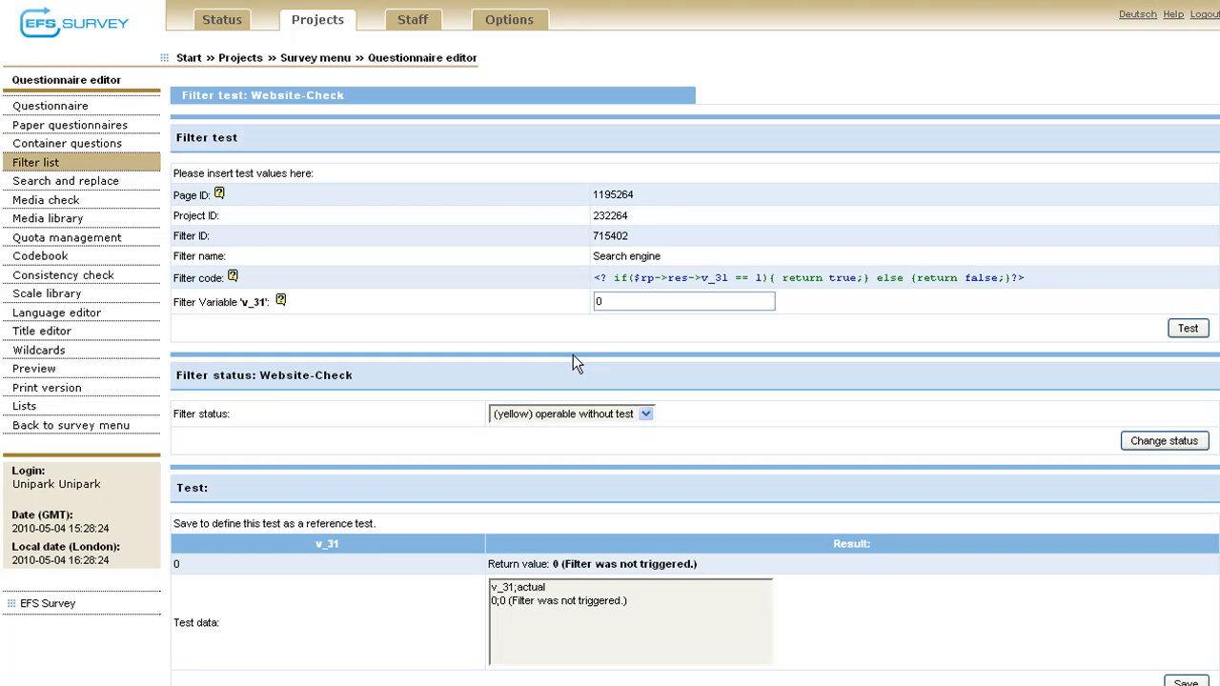
mouse_move(570, 358)
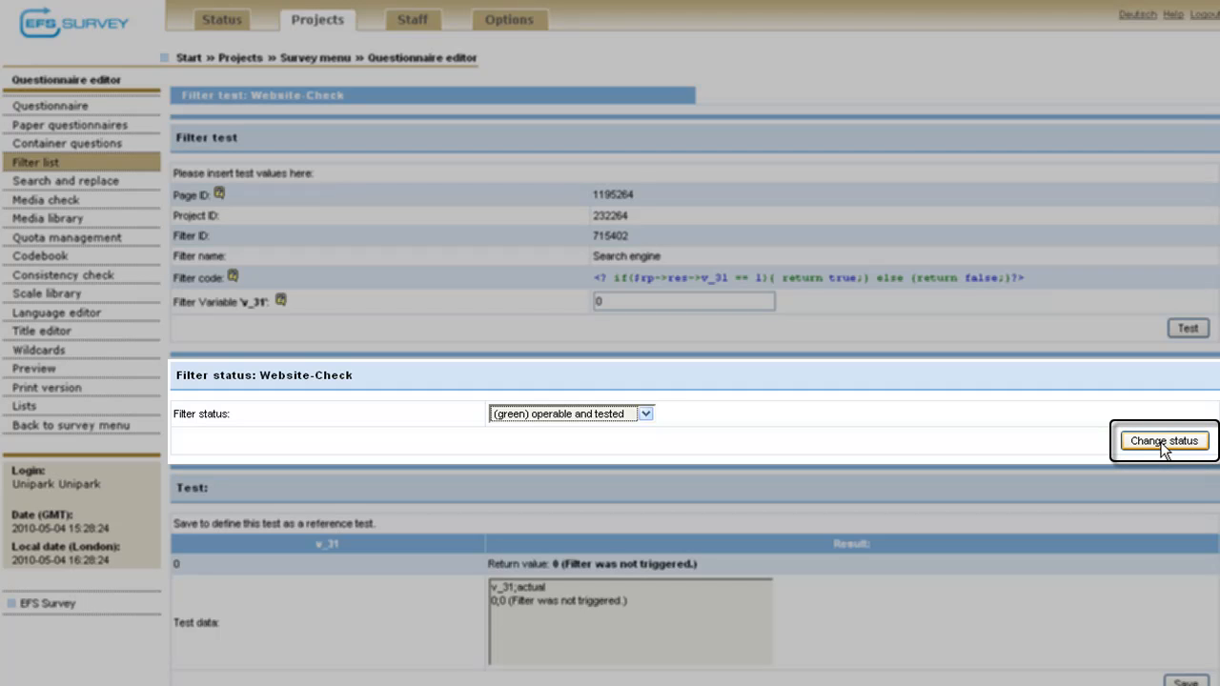
- Change the Search engine filter's status to green, operable and tested
left_click(1162, 440)
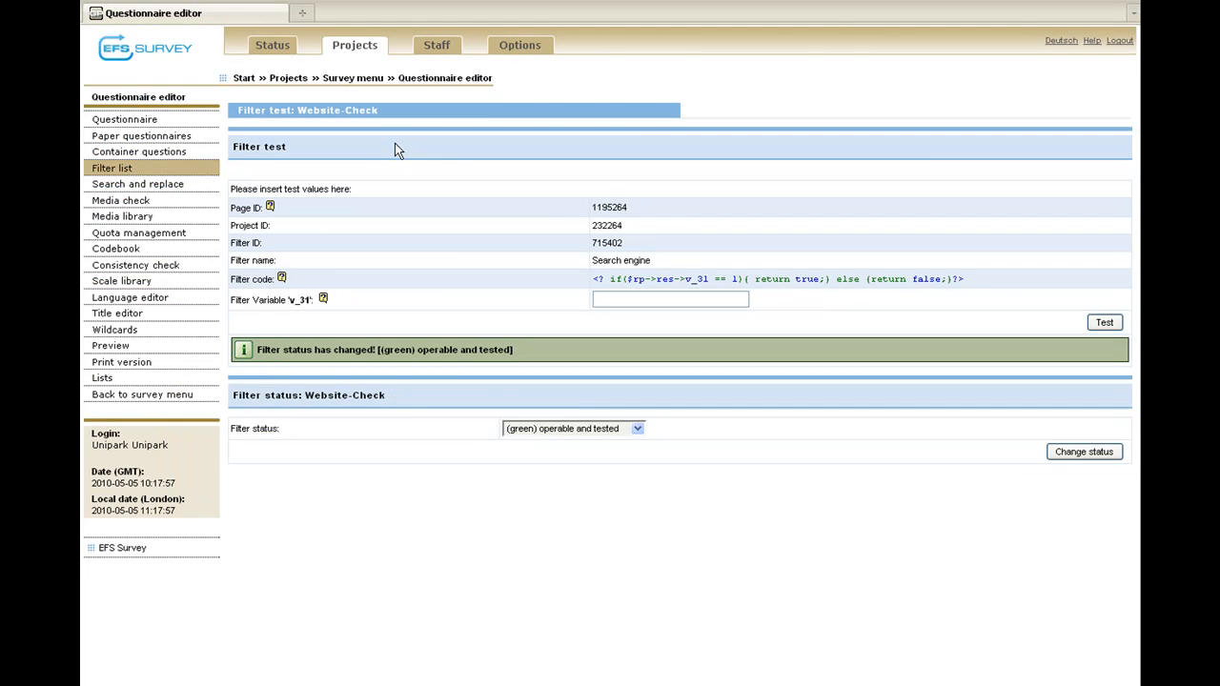
mouse_move(383, 151)
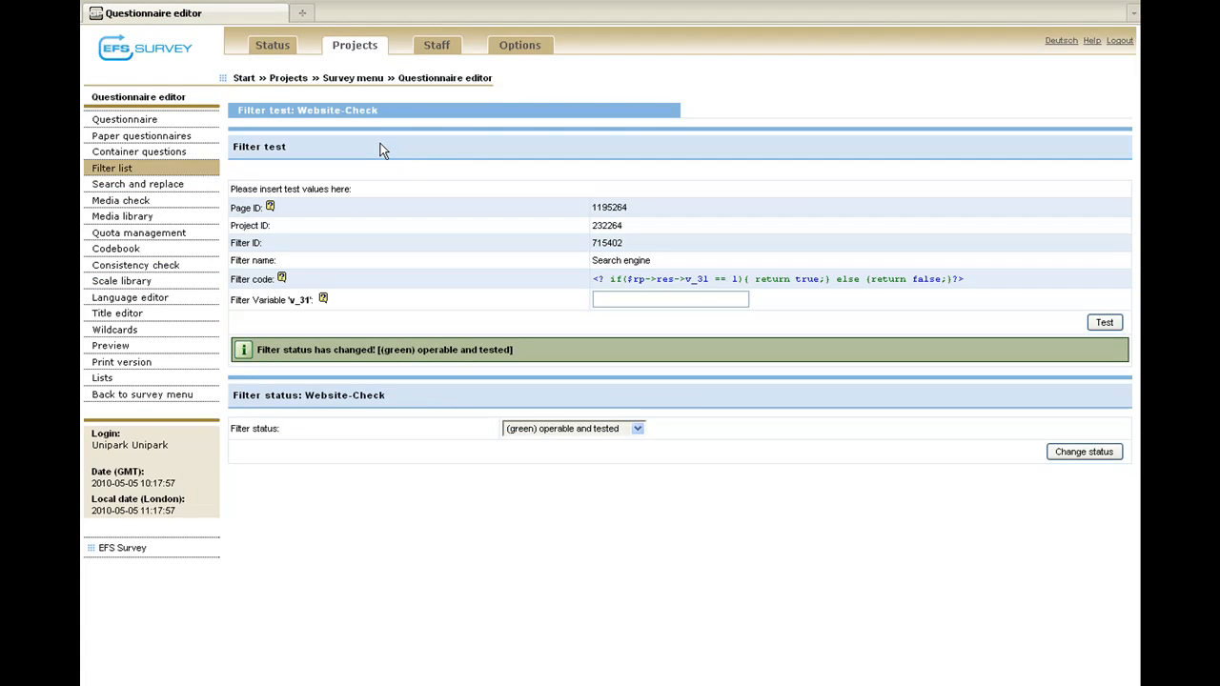
- Preview the questionnaire, answer Search engine to see the follow-up question, and finish
left_click(353, 76)
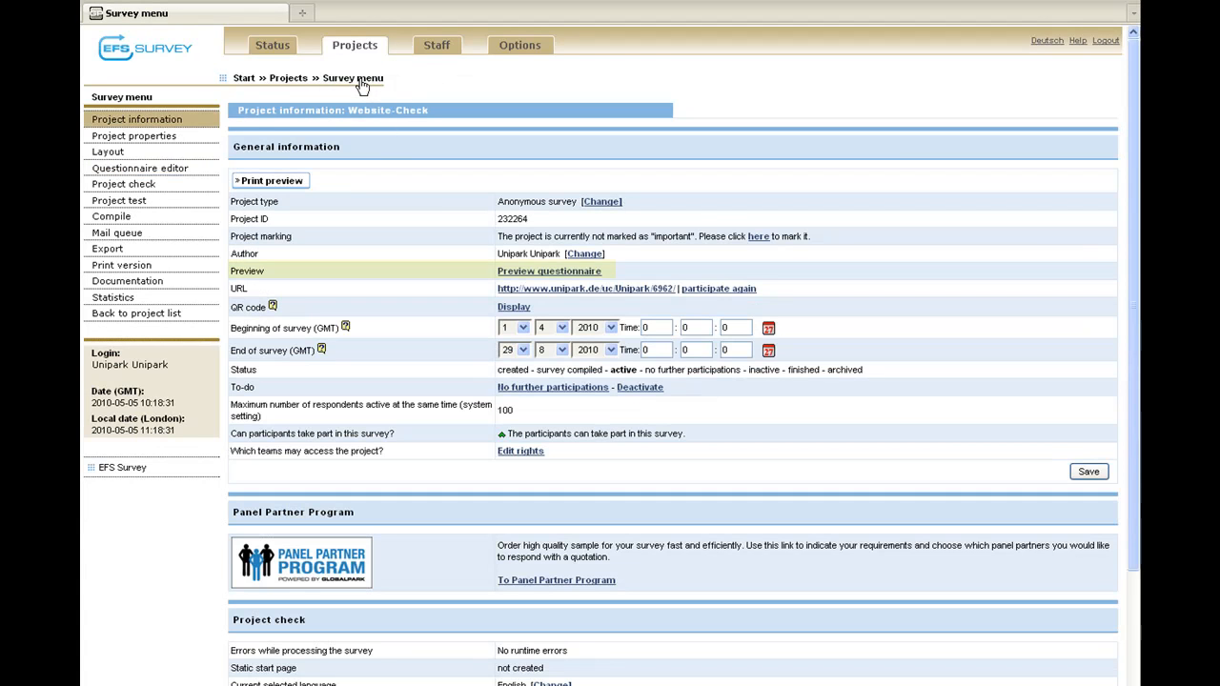
left_click(548, 271)
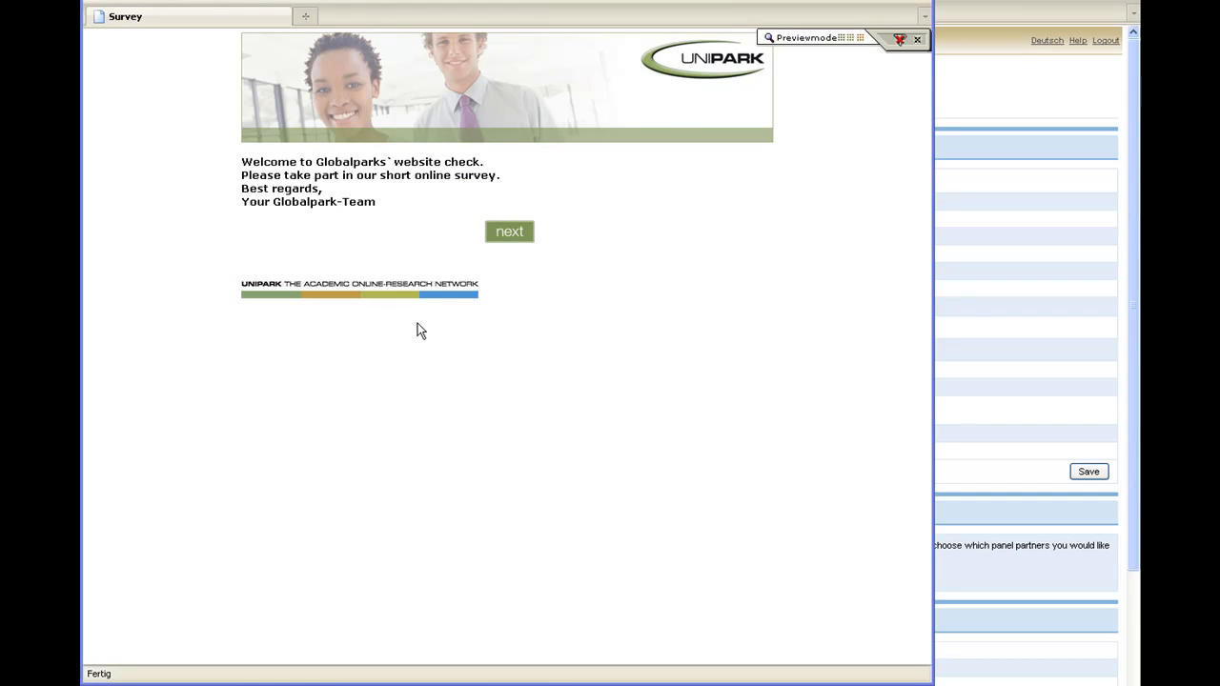
mouse_move(484, 259)
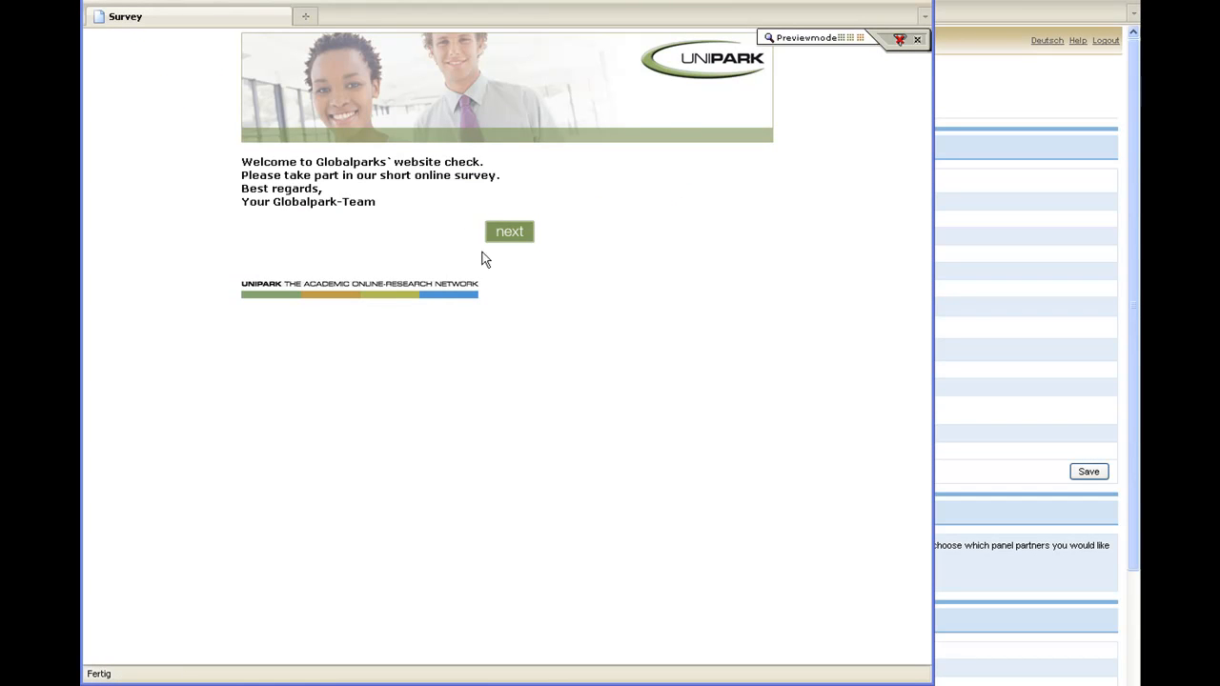
left_click(509, 230)
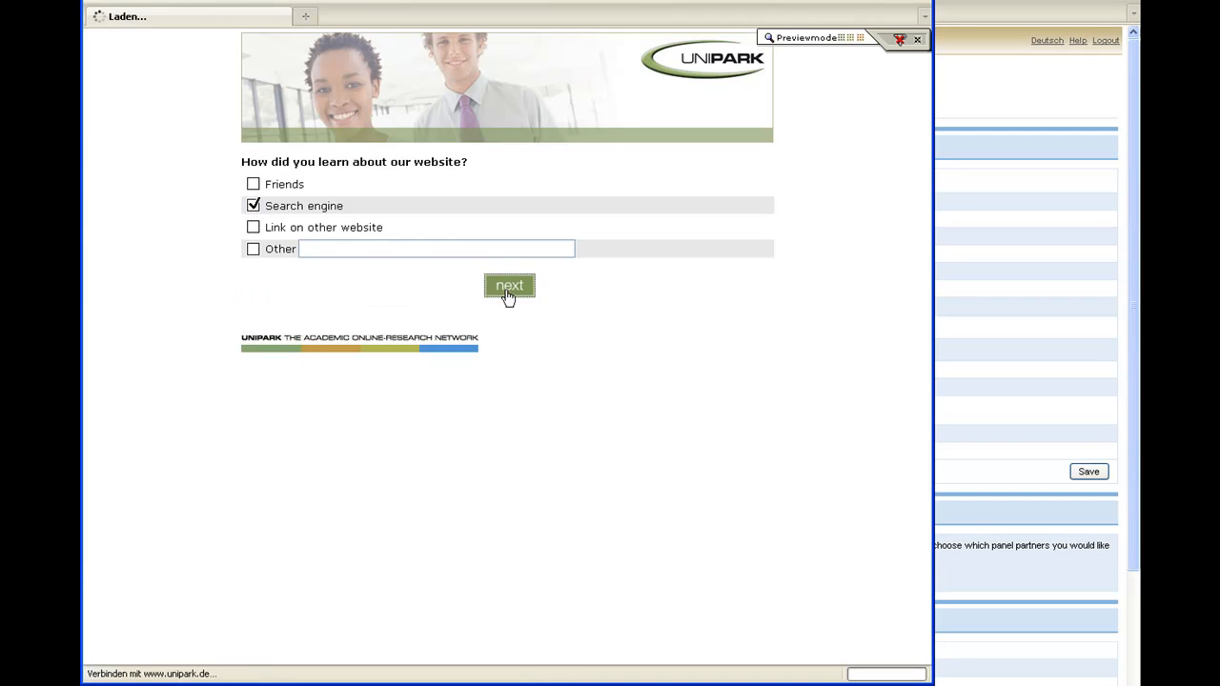
left_click(508, 286)
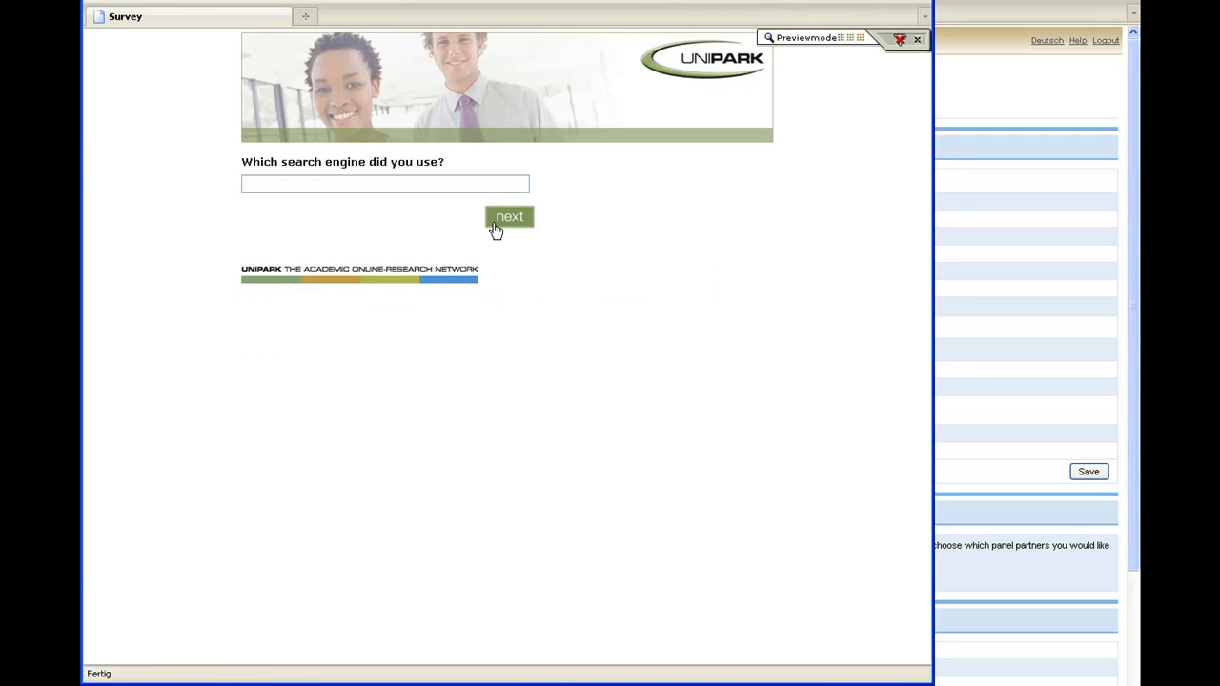
left_click(509, 217)
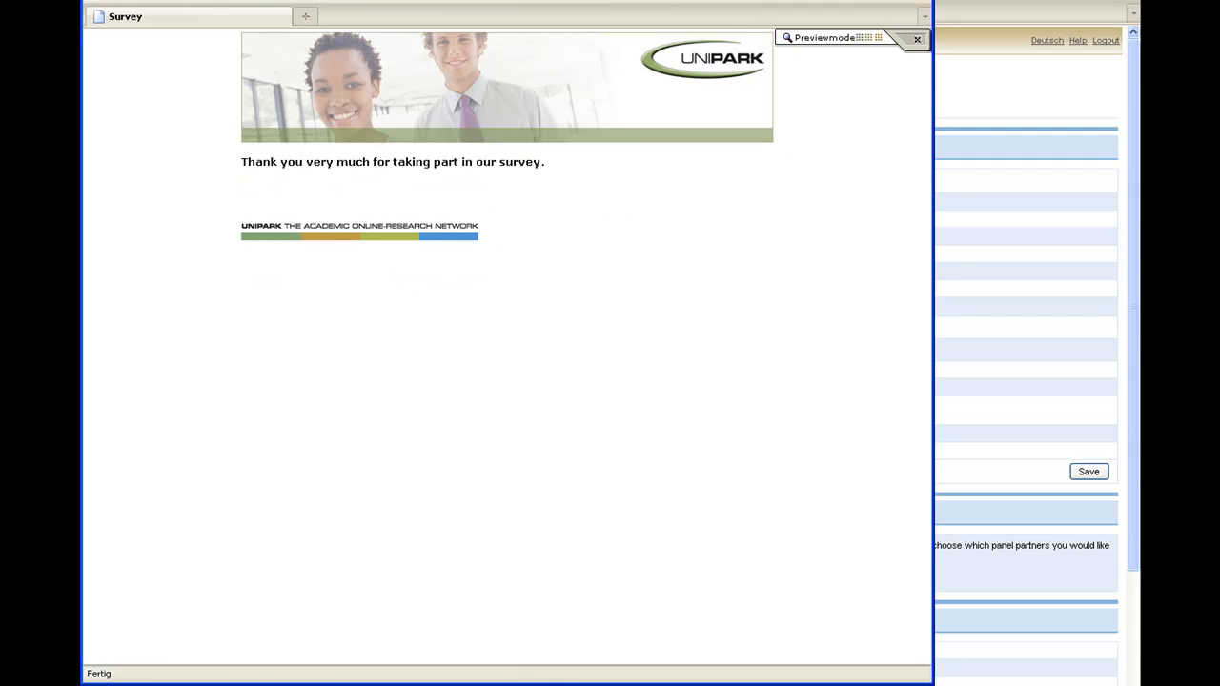
left_click(914, 38)
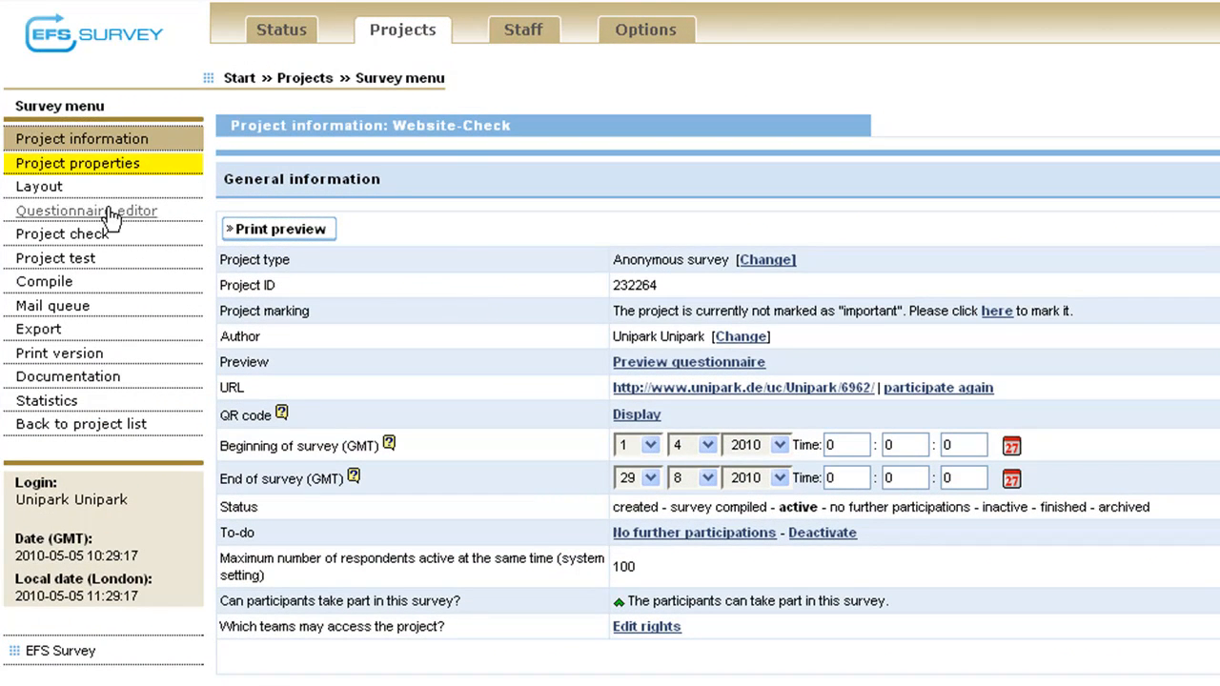
- Set 'Show pretest icon in survey' to enabled under Internal organization and save the options
left_click(76, 163)
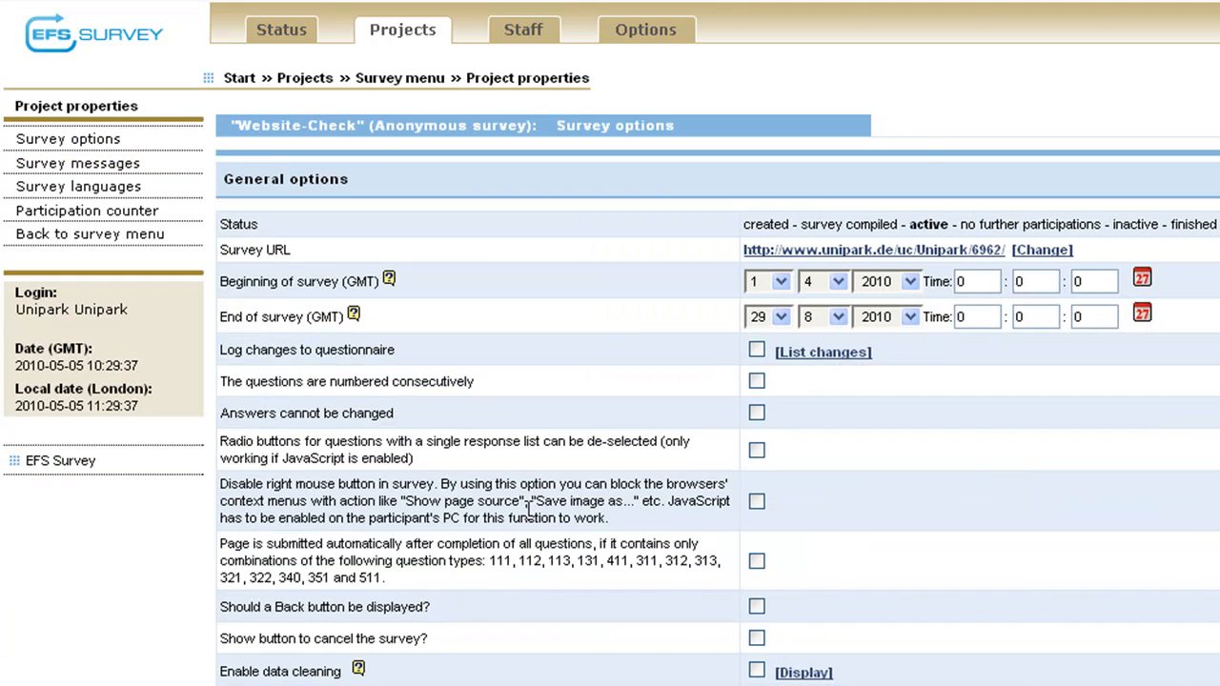
scroll("down", 3)
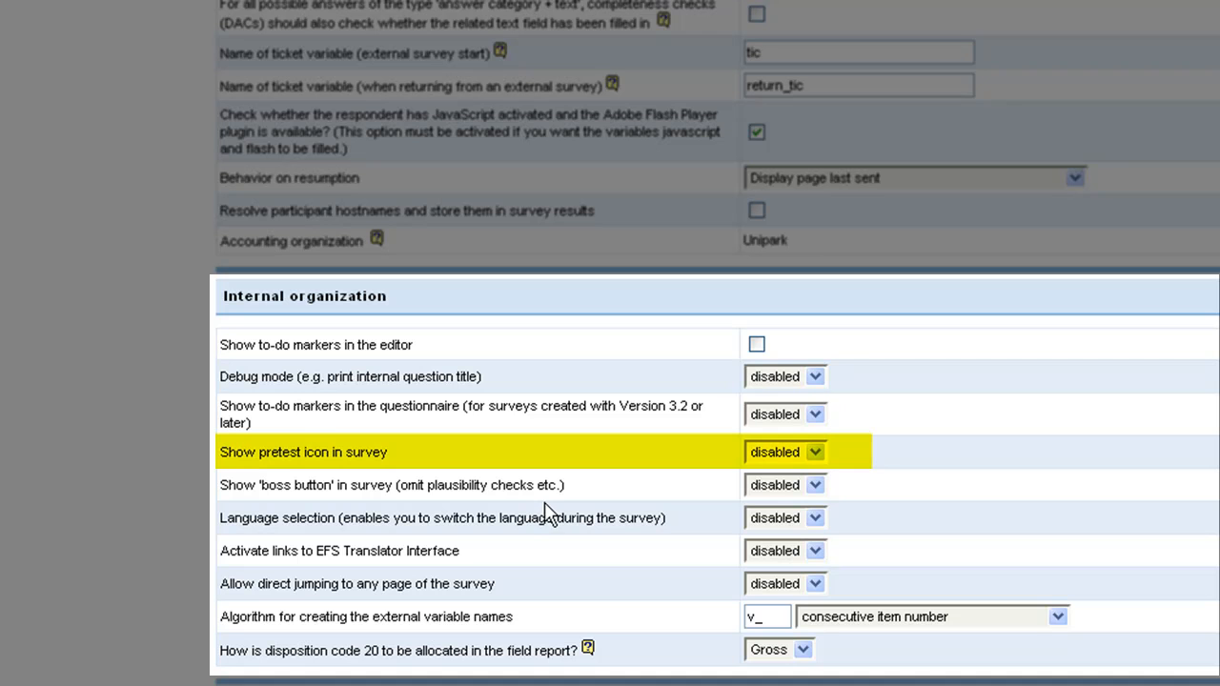
left_click(812, 451)
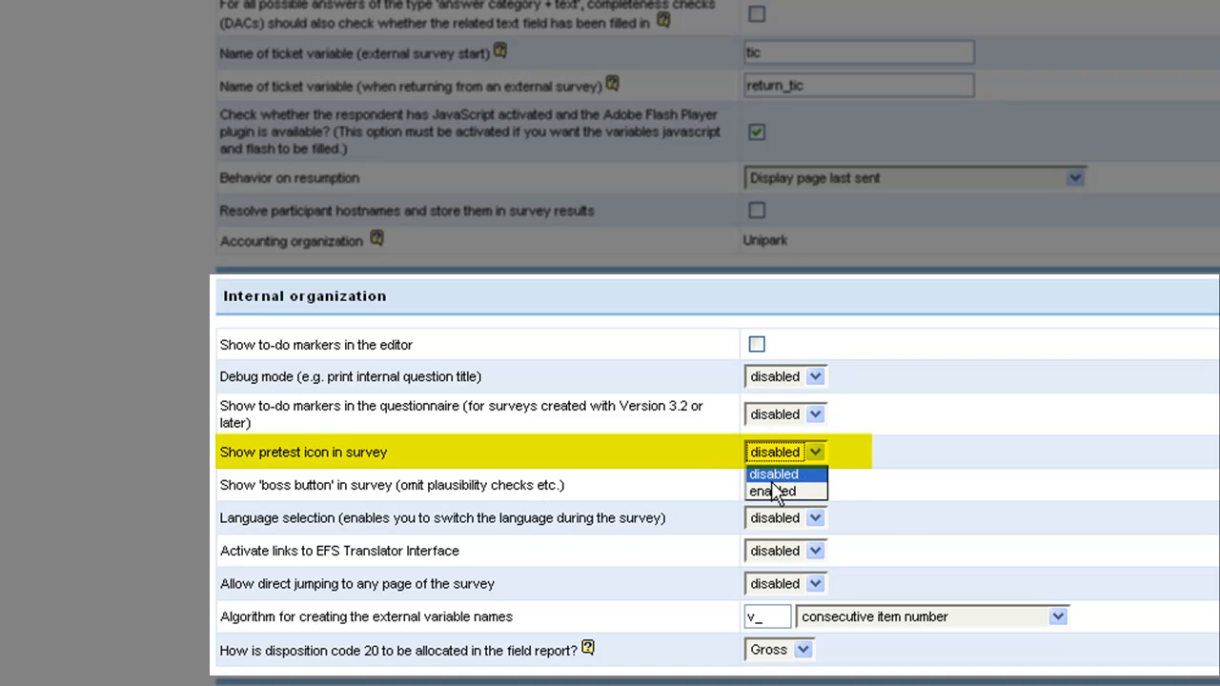
left_click(780, 492)
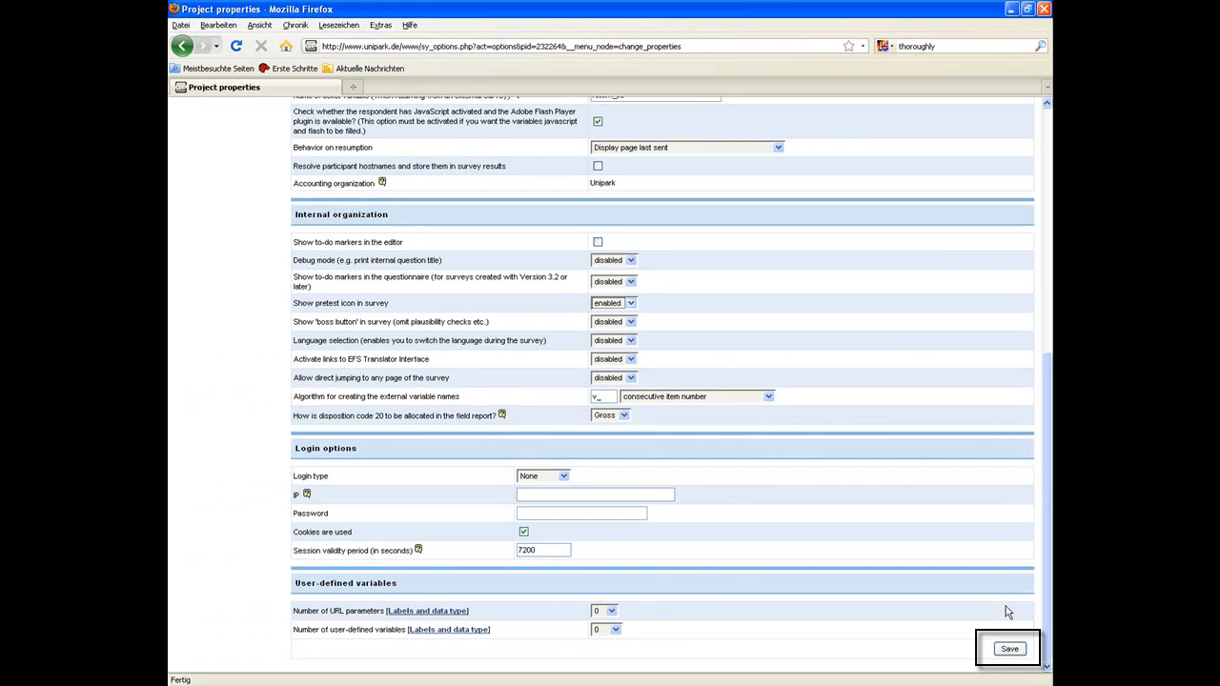
left_click(1008, 648)
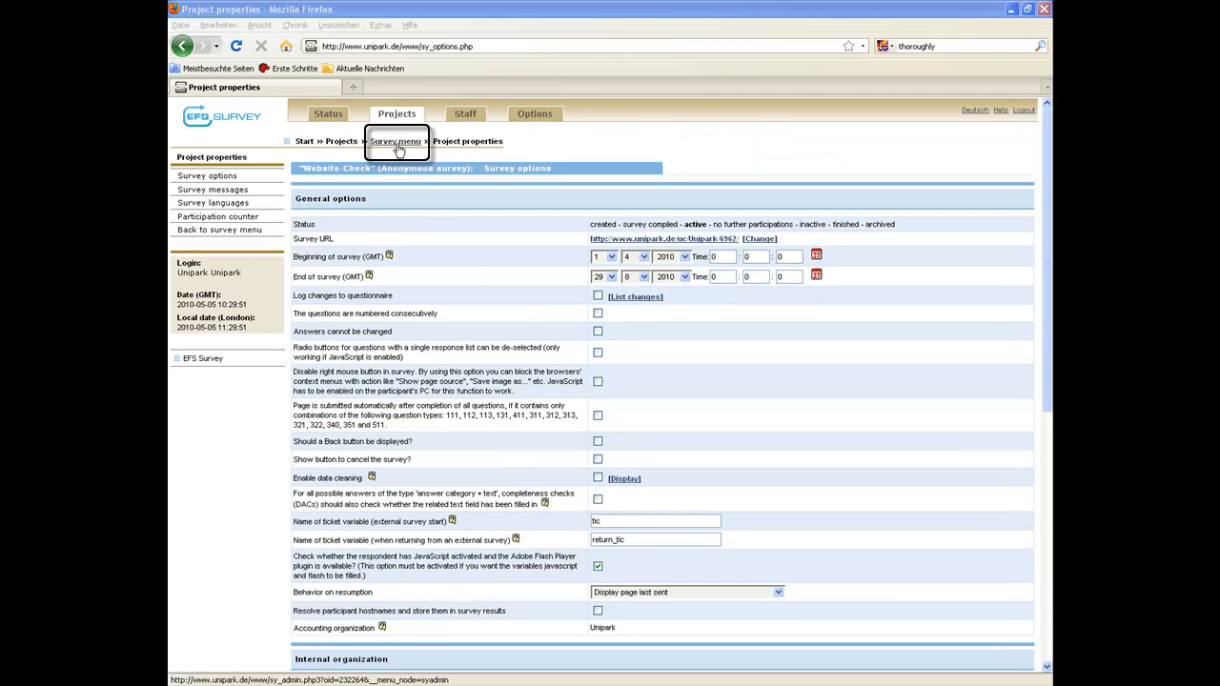
- Leave the pretest comment 'Nice introduction' on the live survey's welcome page and save it
left_click(396, 141)
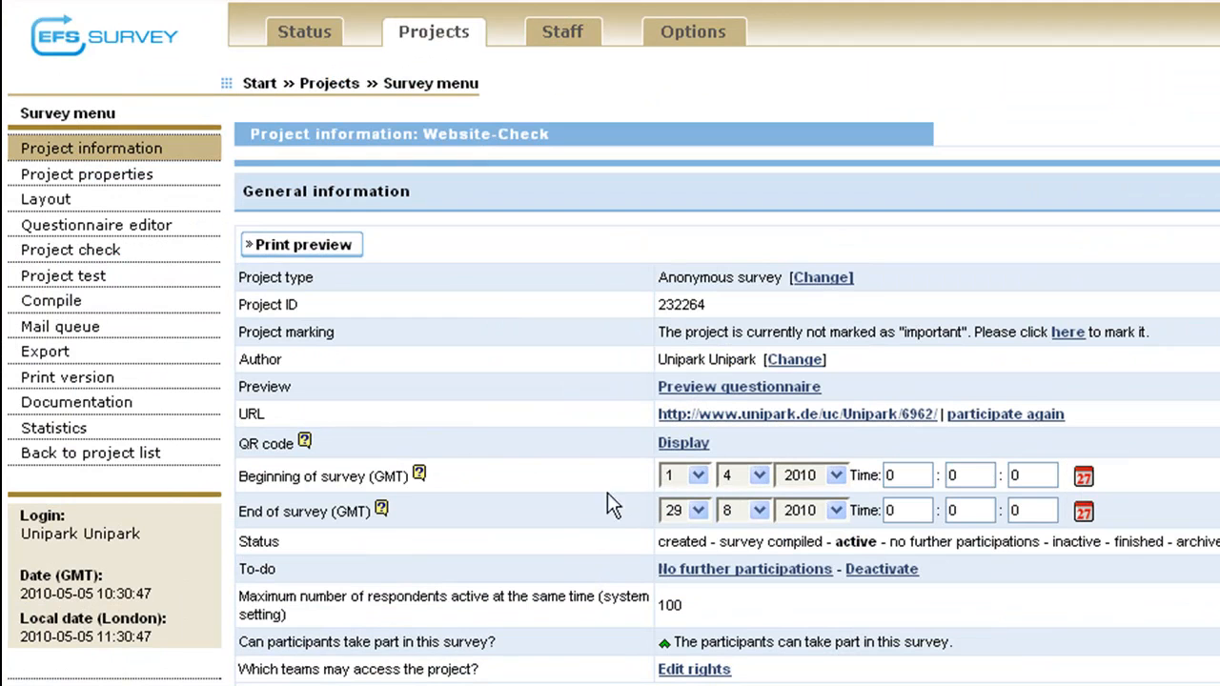
mouse_move(652, 440)
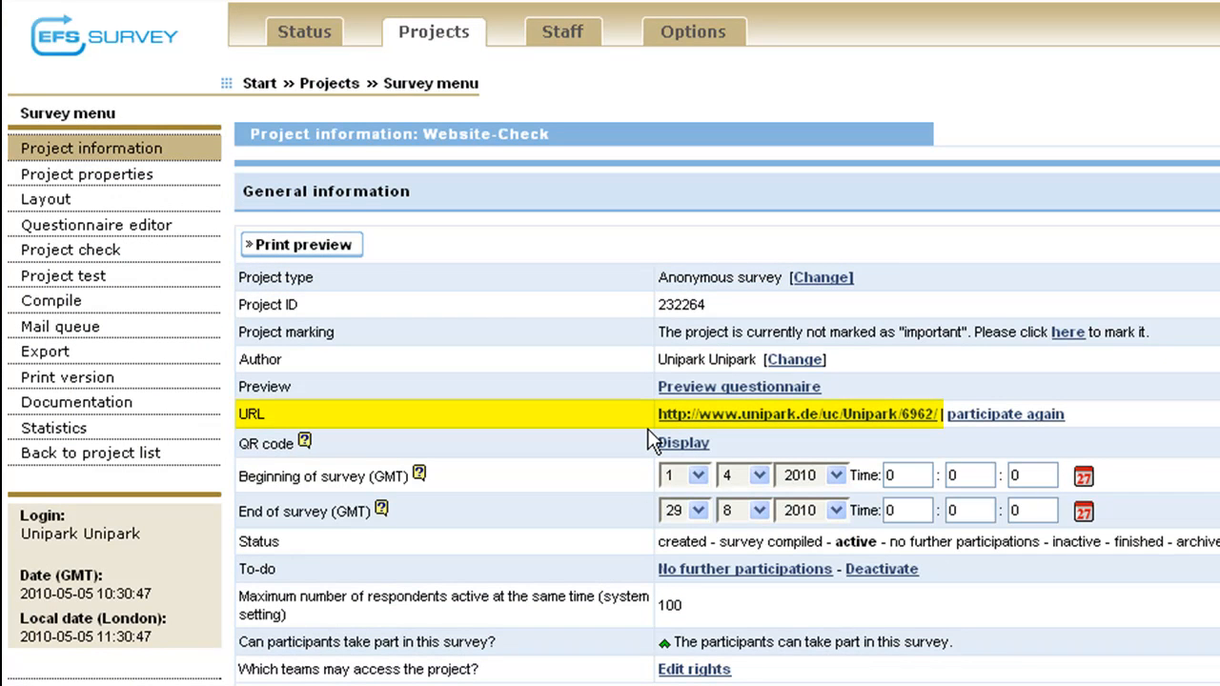
mouse_move(686, 419)
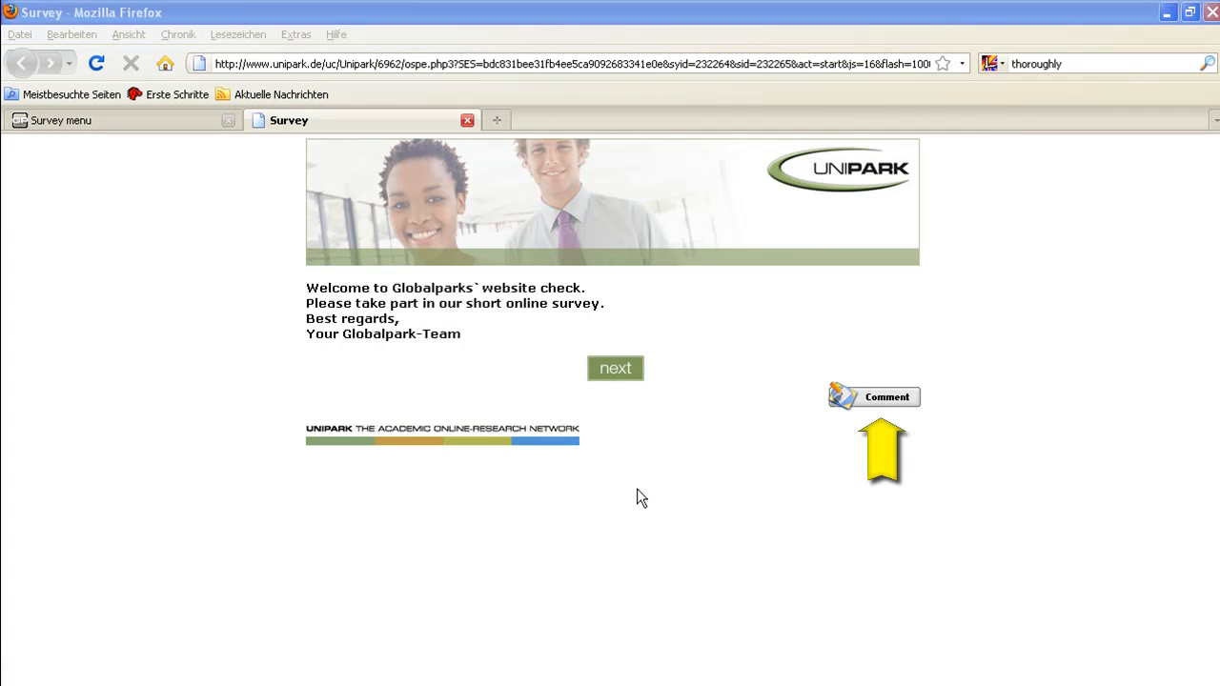
left_click(873, 396)
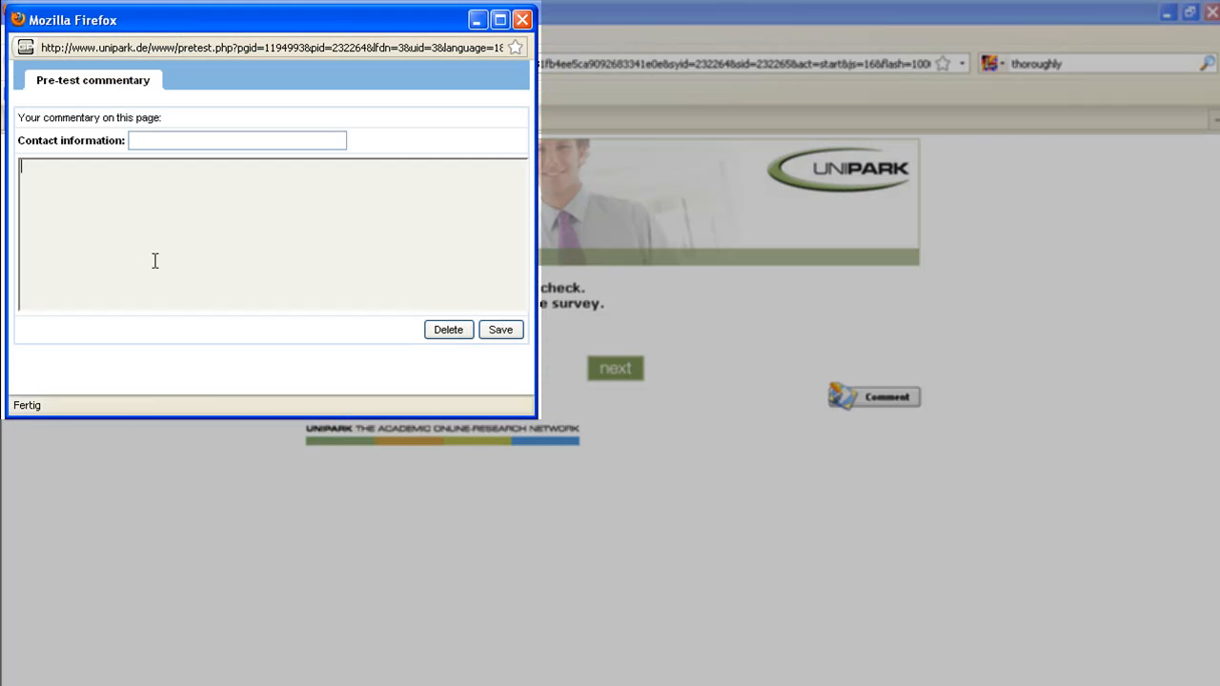
type("Nice introduction")
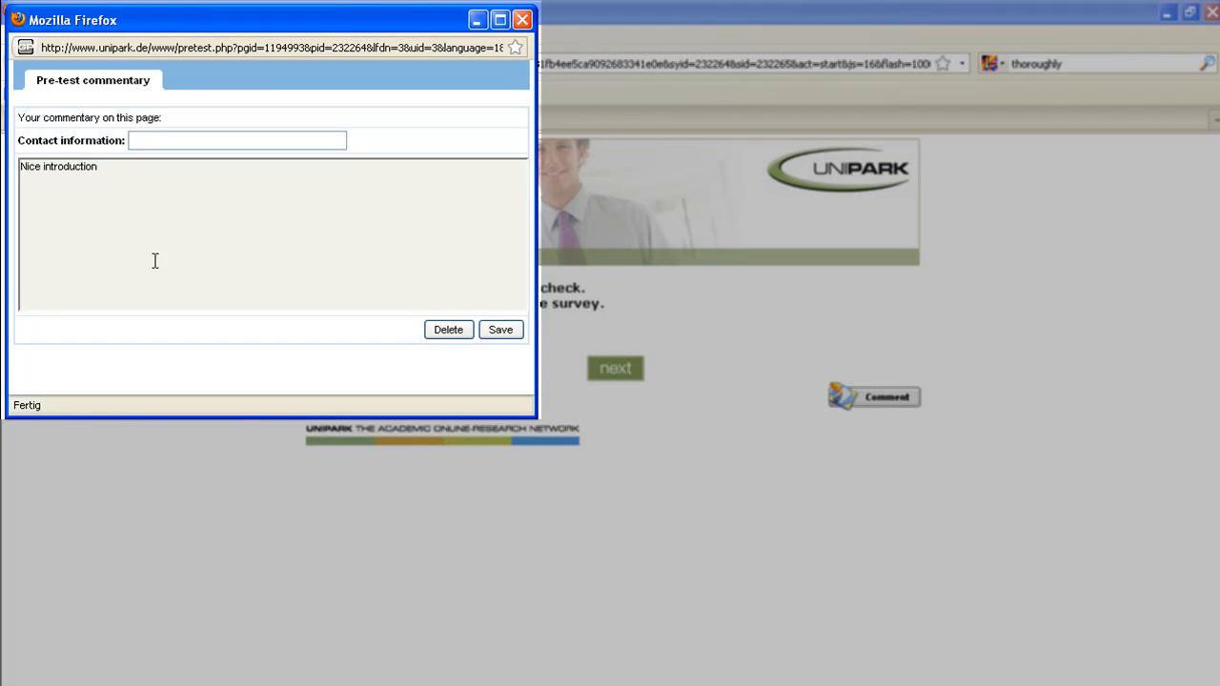
left_click(523, 19)
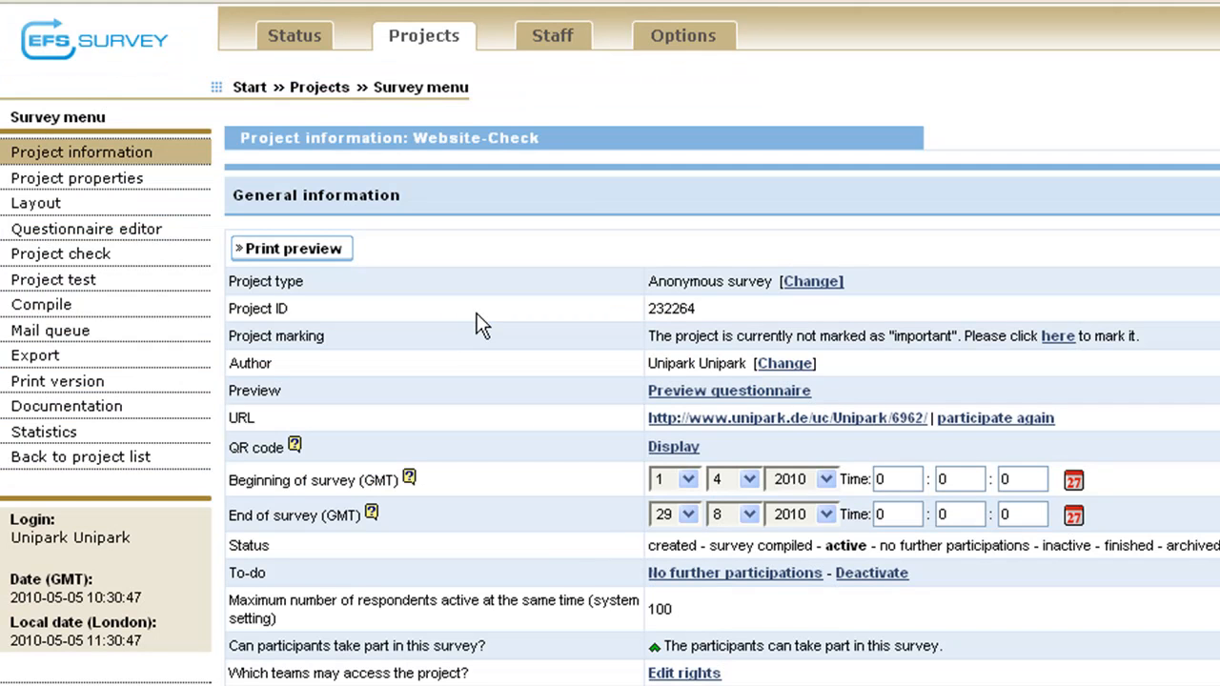
- Set the 'Nice introduction' comment on the Welcome page to status done in Pretest comments
left_click(67, 406)
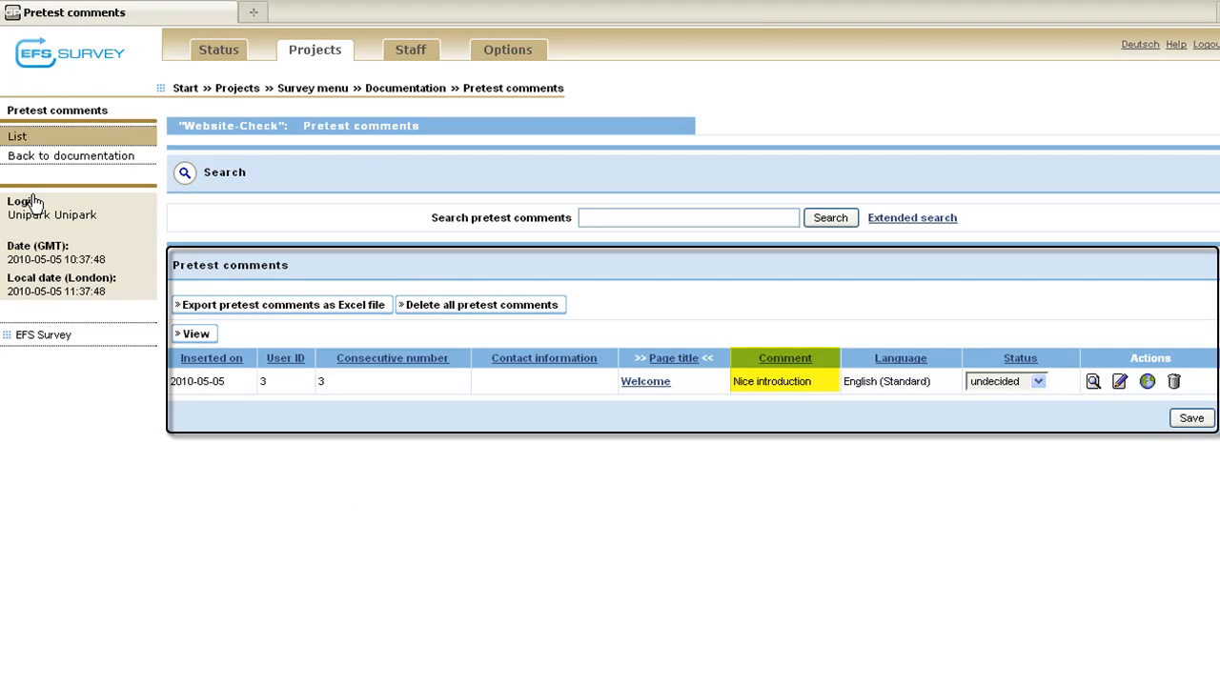
left_click(673, 358)
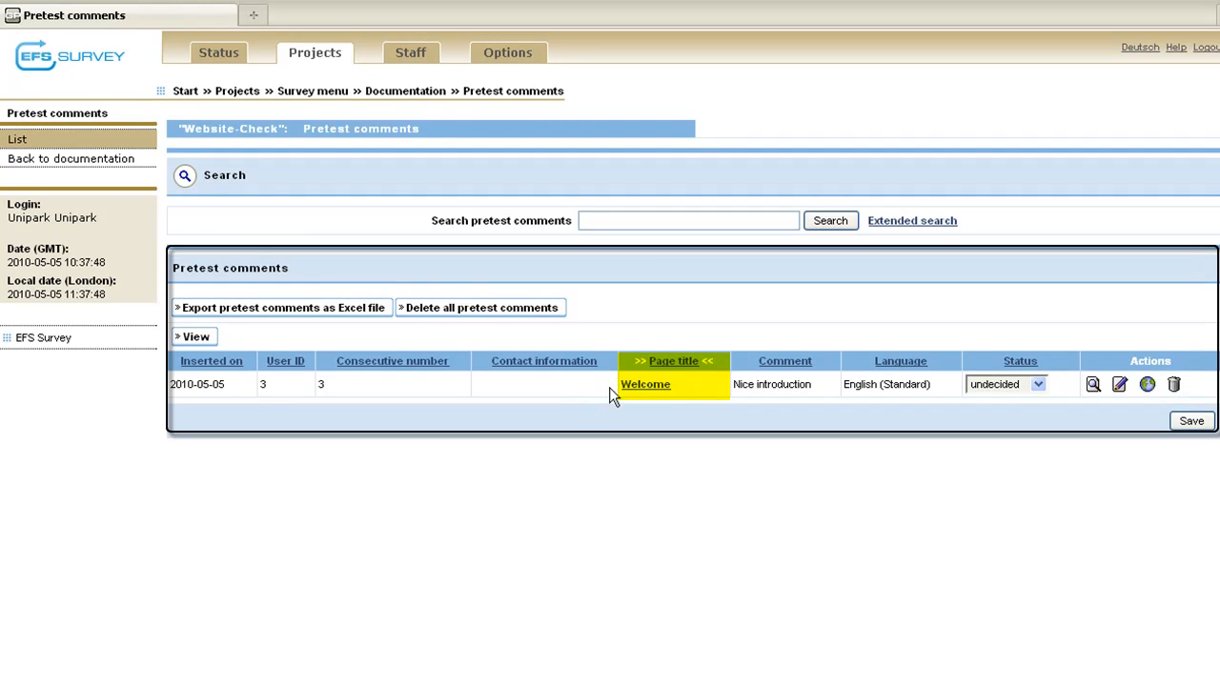
left_click(644, 385)
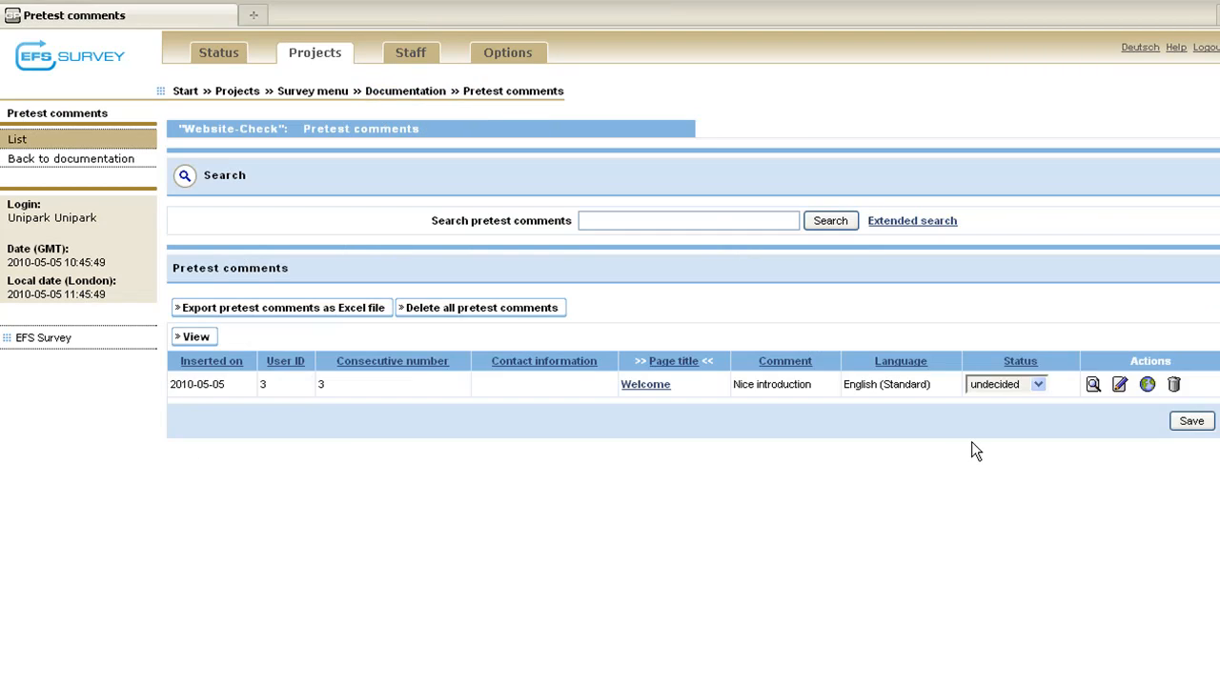
left_click(1007, 385)
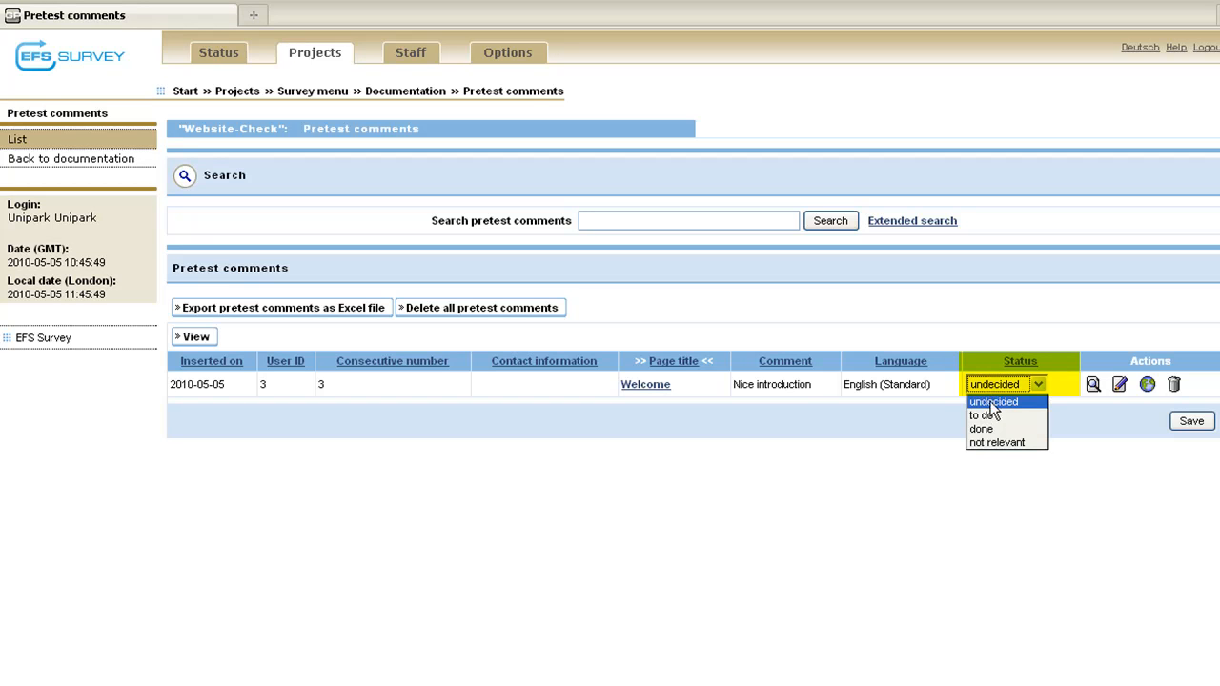
mouse_move(979, 429)
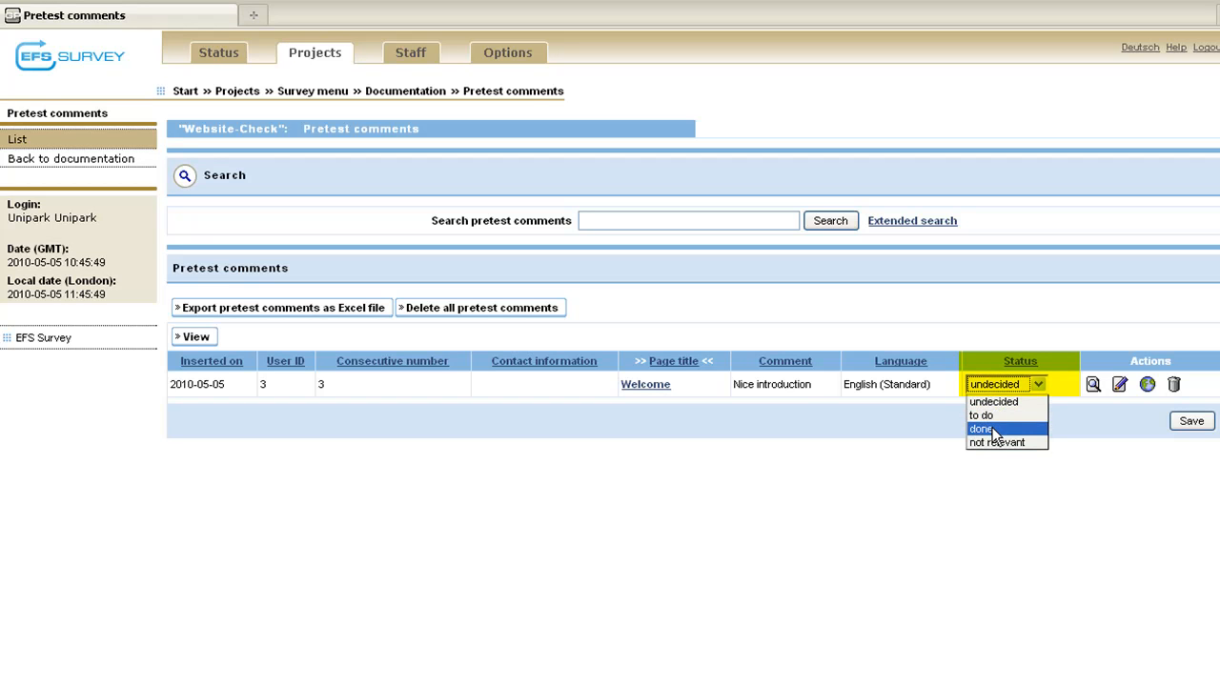
left_click(979, 427)
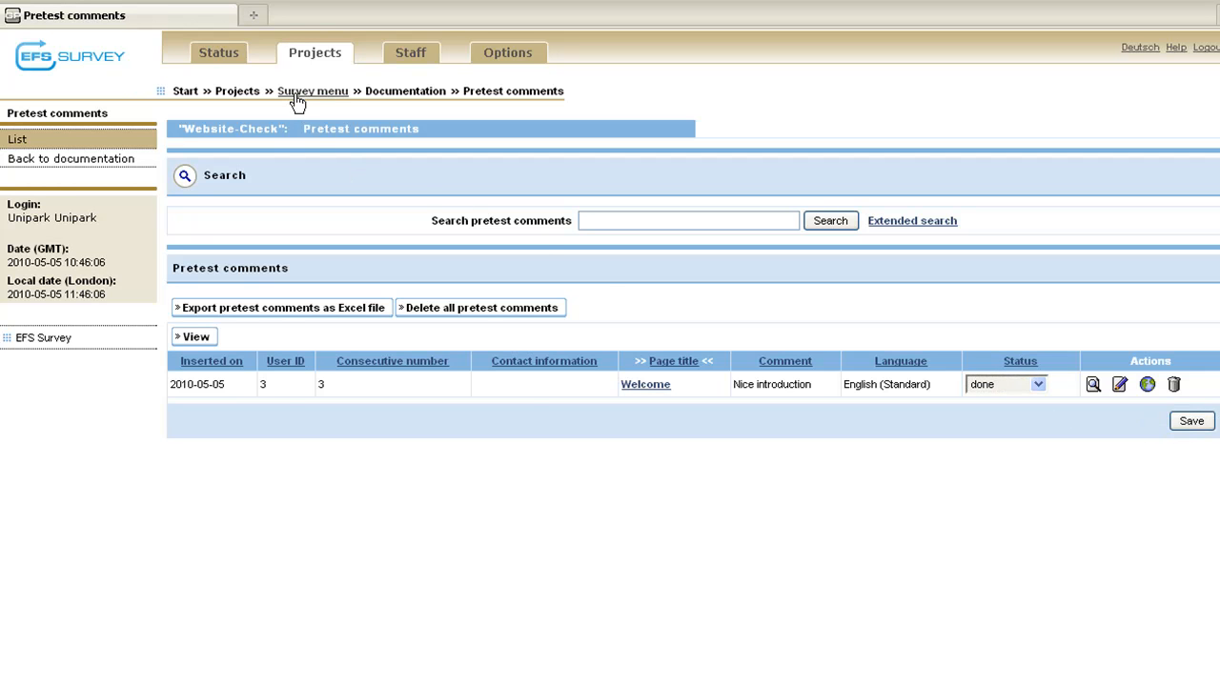
left_click(313, 92)
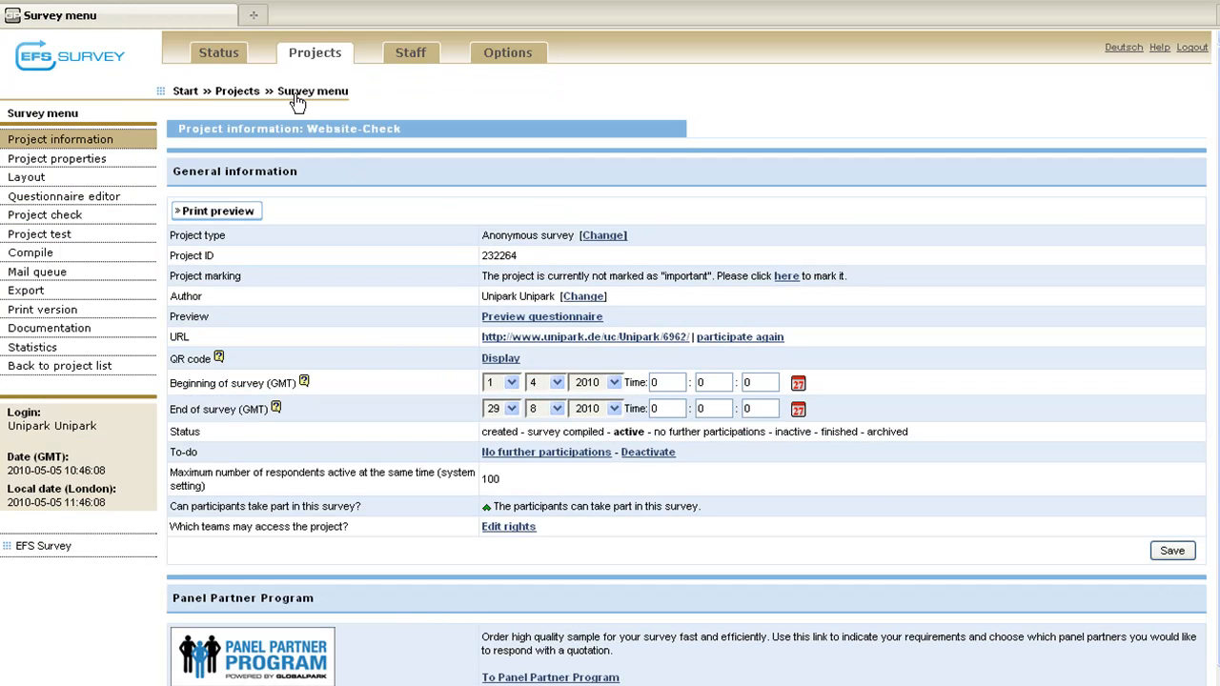